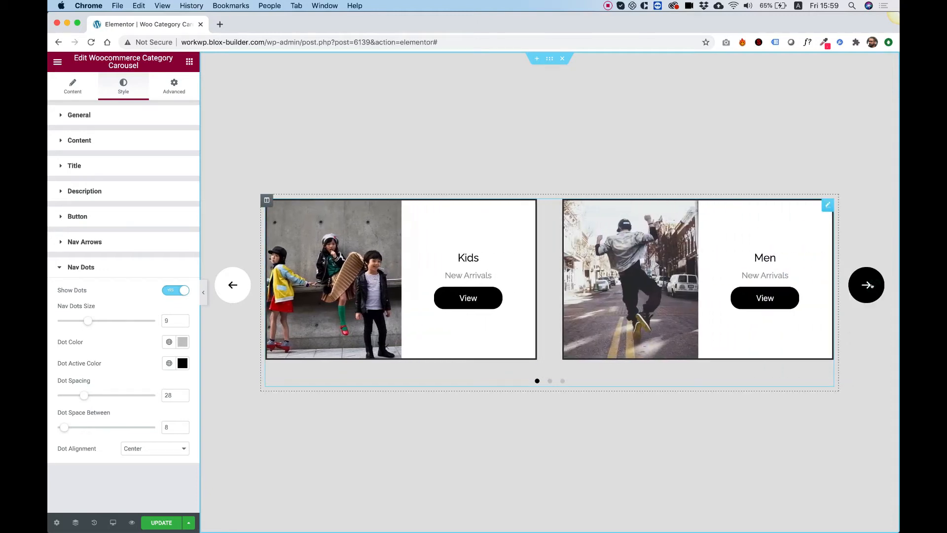
Select the Woo Category Carousel widget showing the Hats, Kids and Men cards
left_click(866, 284)
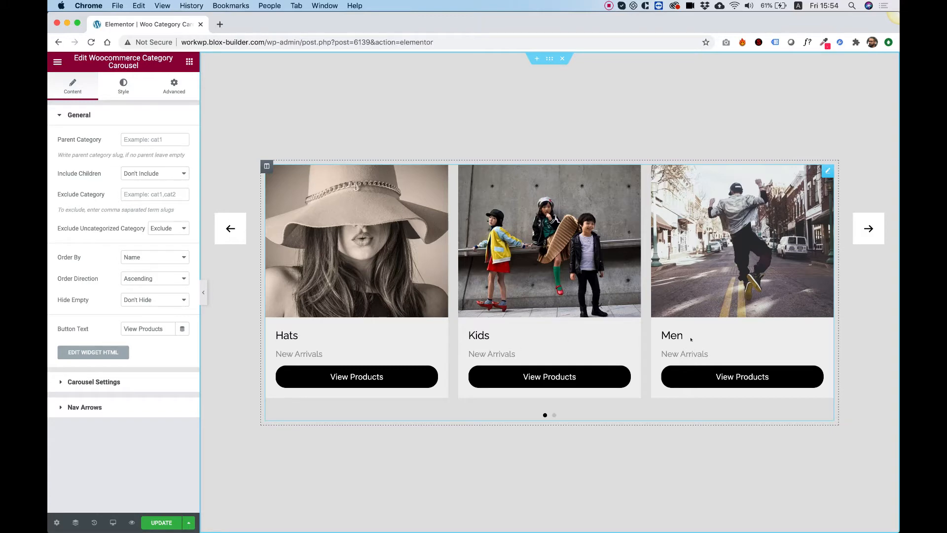
Advance the carousel to its second page of Scarfs, Woman and Hats
left_click(867, 228)
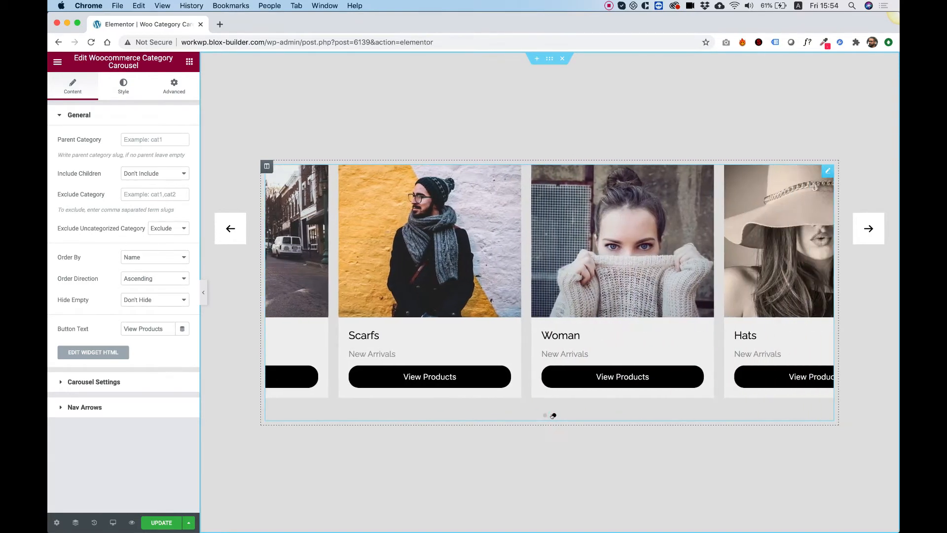
left_click(867, 228)
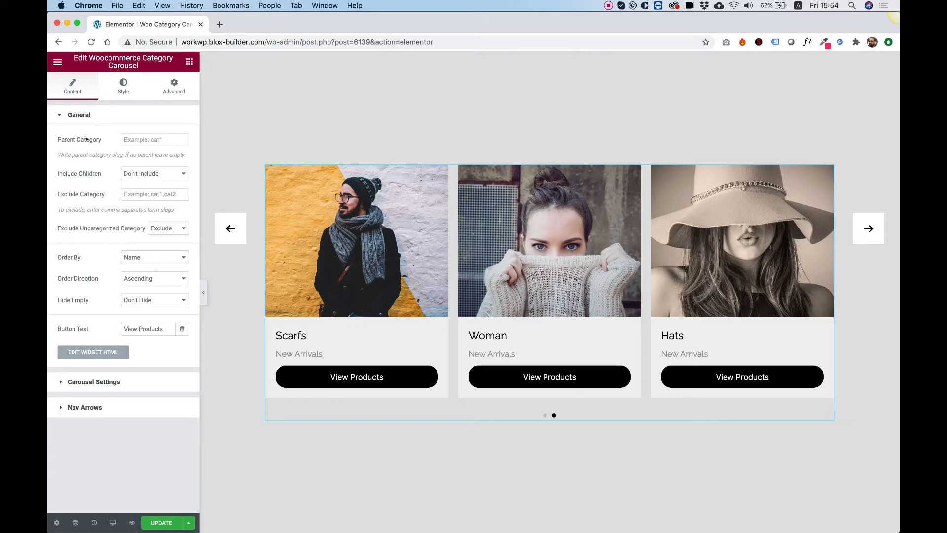
mouse_move(88, 176)
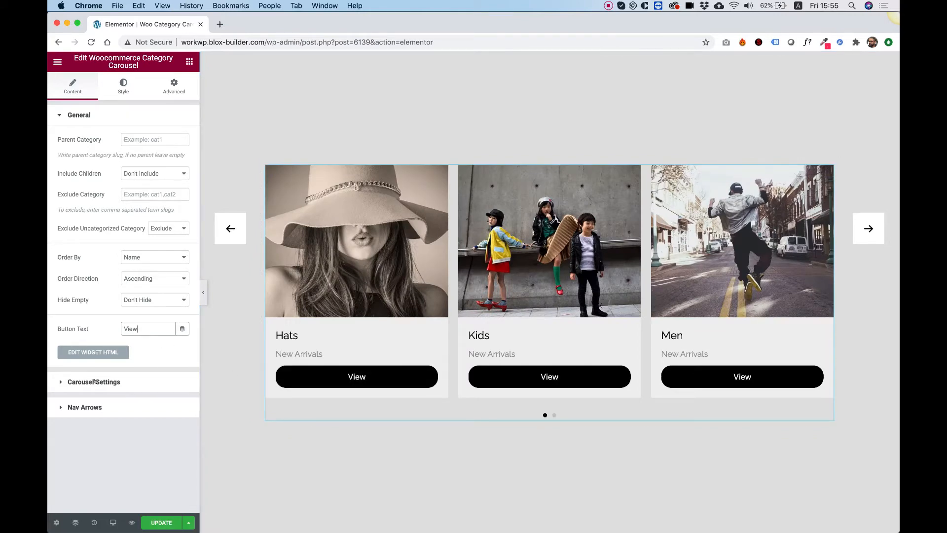
Try the Overlay and Under Overlap layouts, then settle on Partial Overlay
left_click(94, 381)
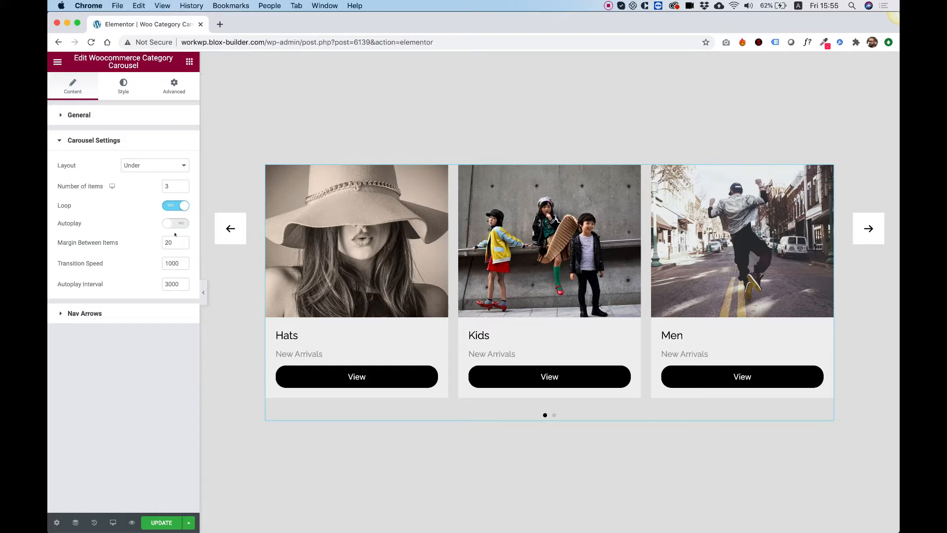
left_click(153, 164)
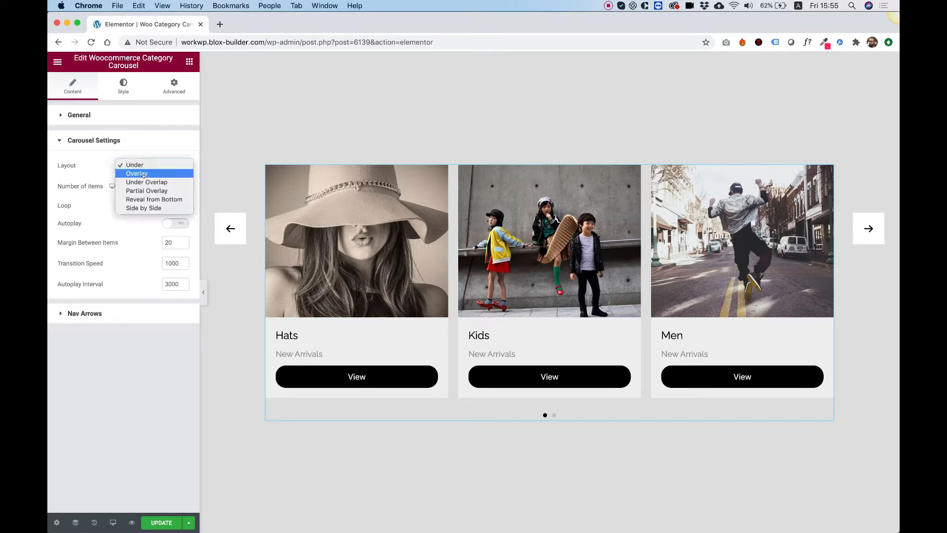
mouse_move(135, 164)
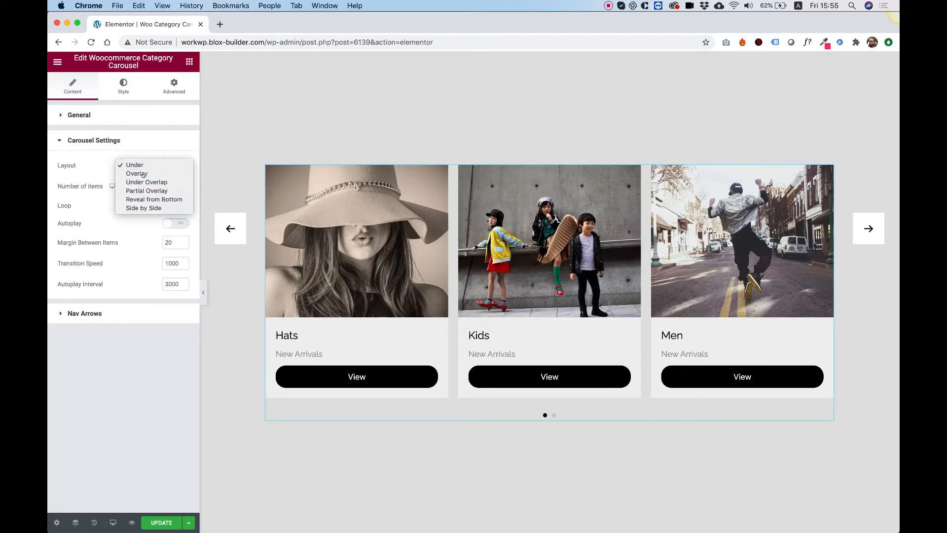
left_click(136, 173)
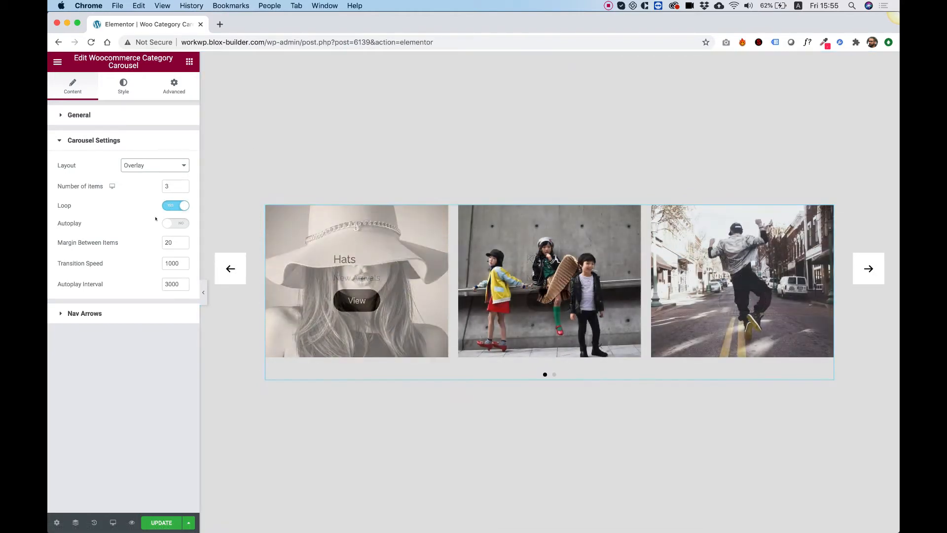
left_click(153, 165)
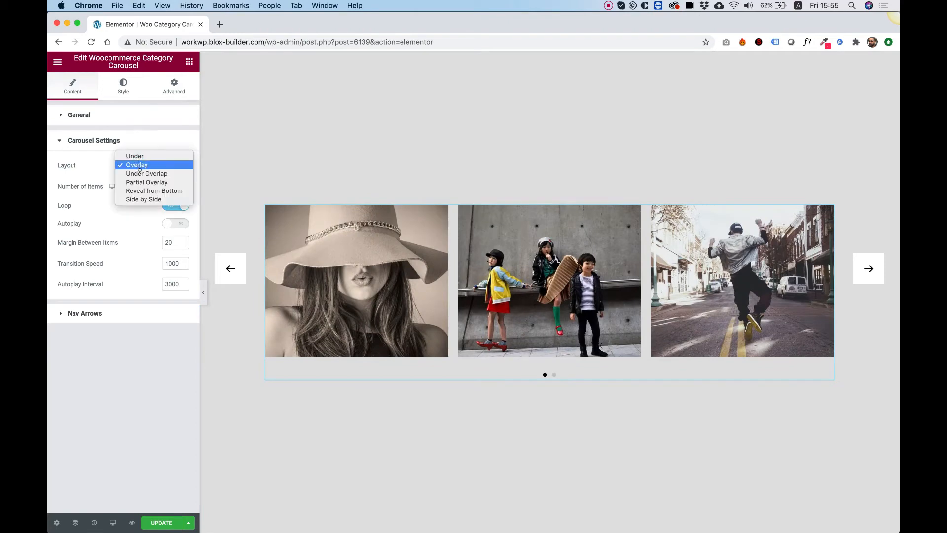
left_click(147, 173)
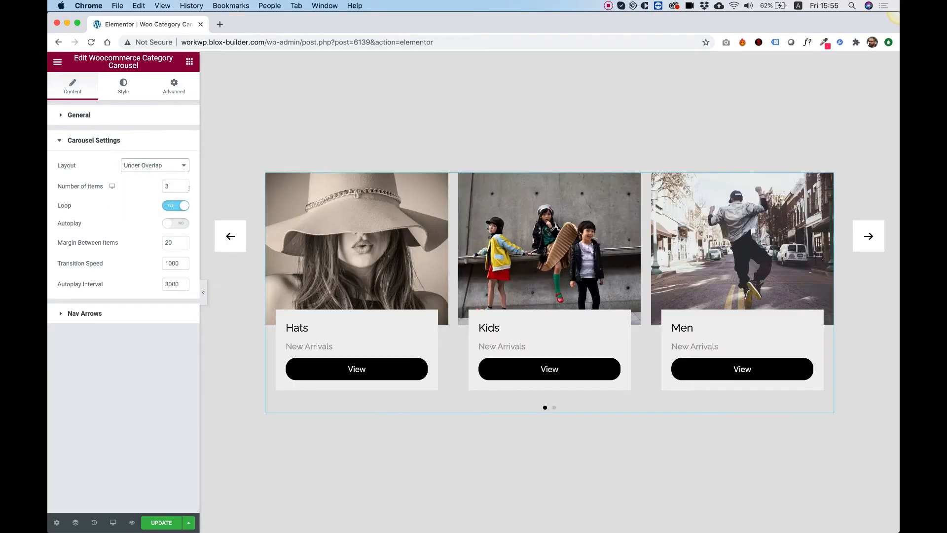
left_click(154, 164)
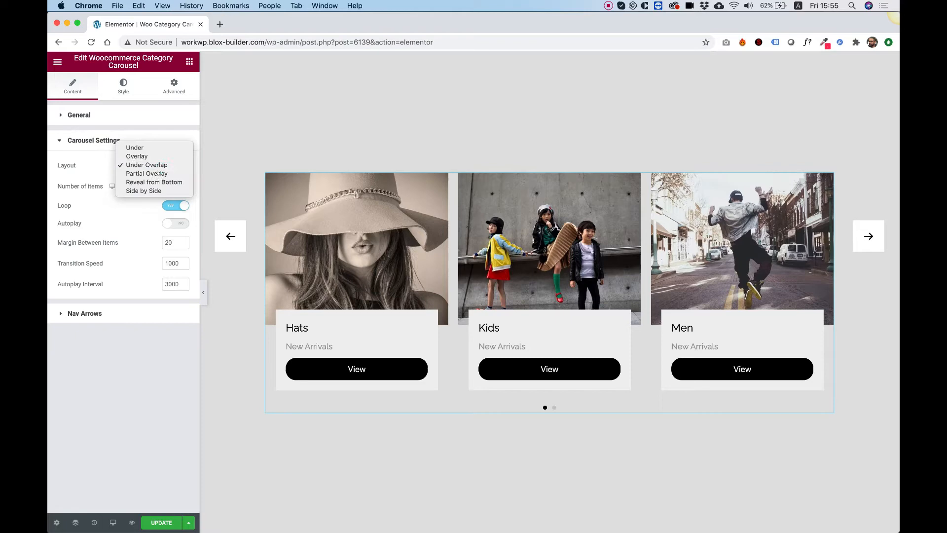
left_click(146, 174)
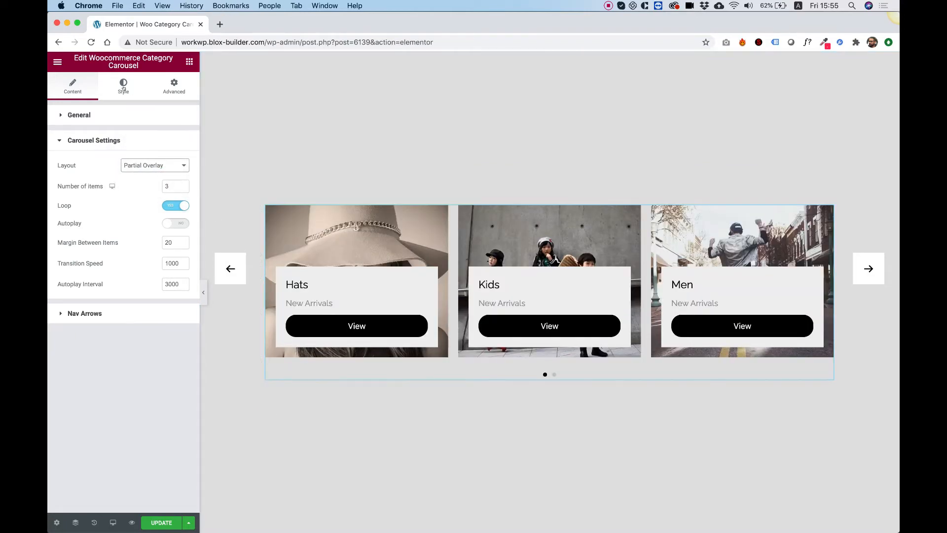
Make the card images slightly taller in the general style settings
left_click(123, 87)
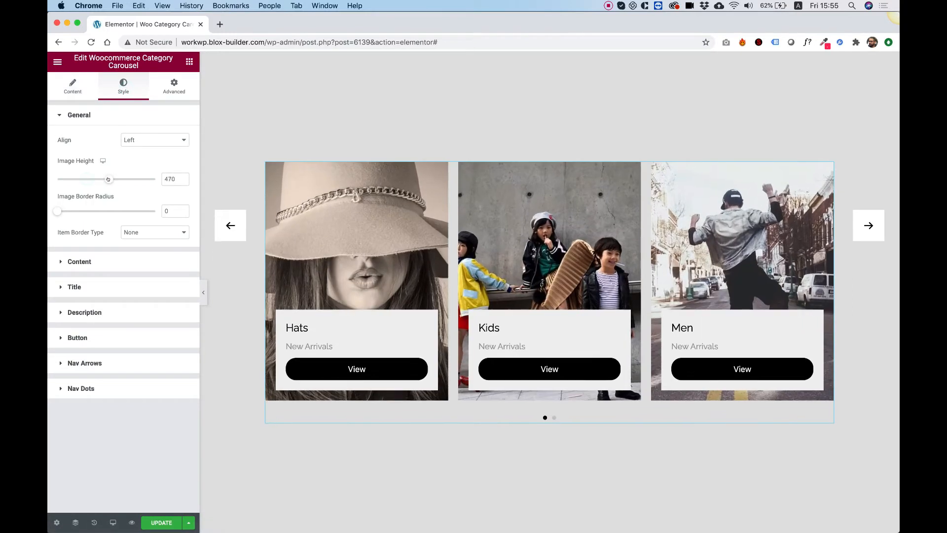
left_click_drag(108, 178, 110, 179)
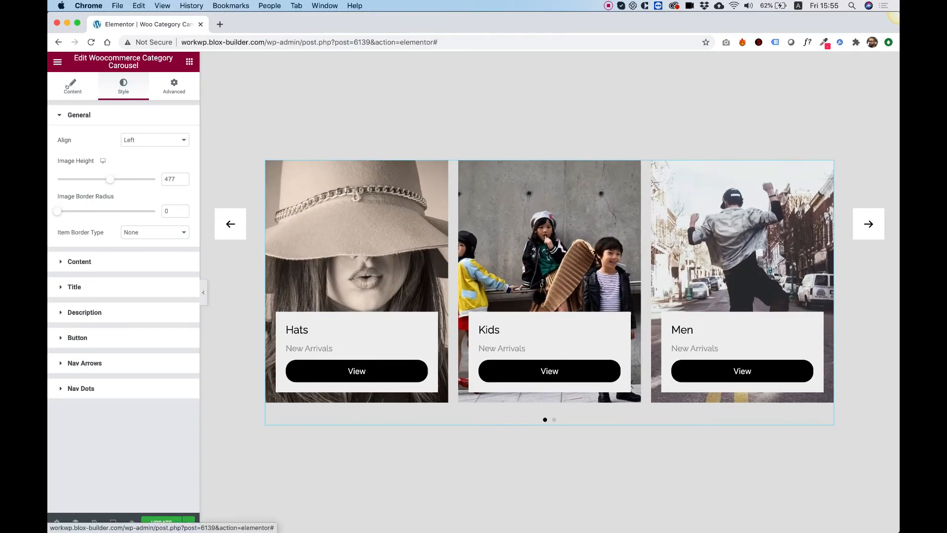
left_click(72, 85)
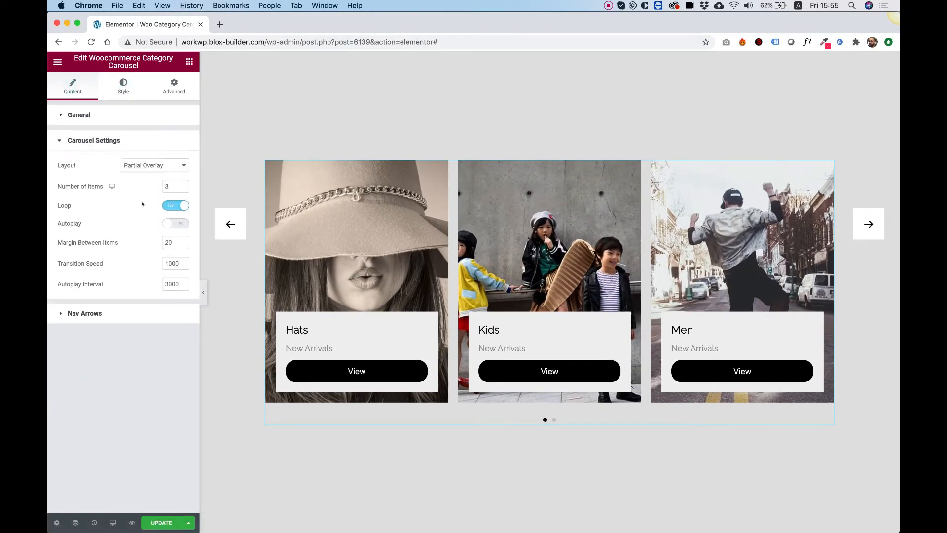
Switch the carousel to the Side by Side layout with 2 items shown
left_click(154, 165)
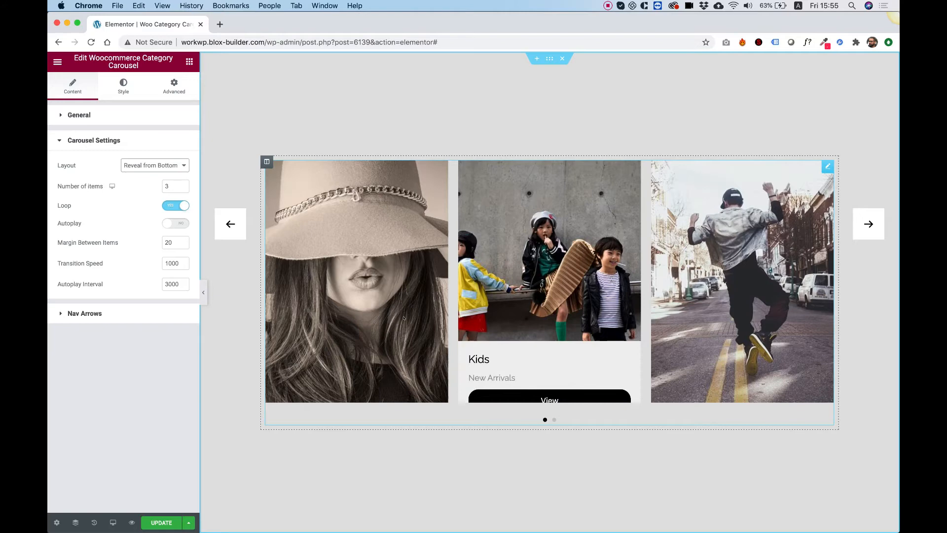
left_click(154, 165)
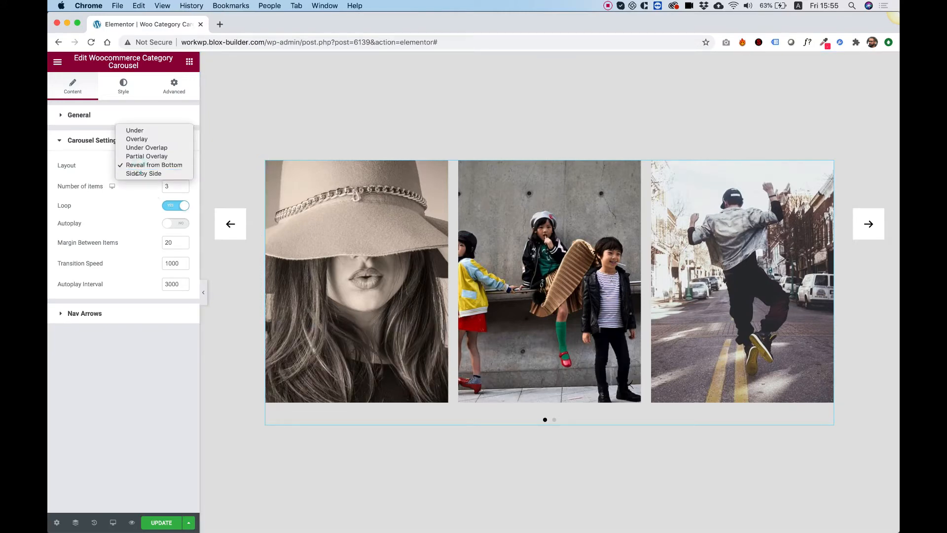
left_click(143, 173)
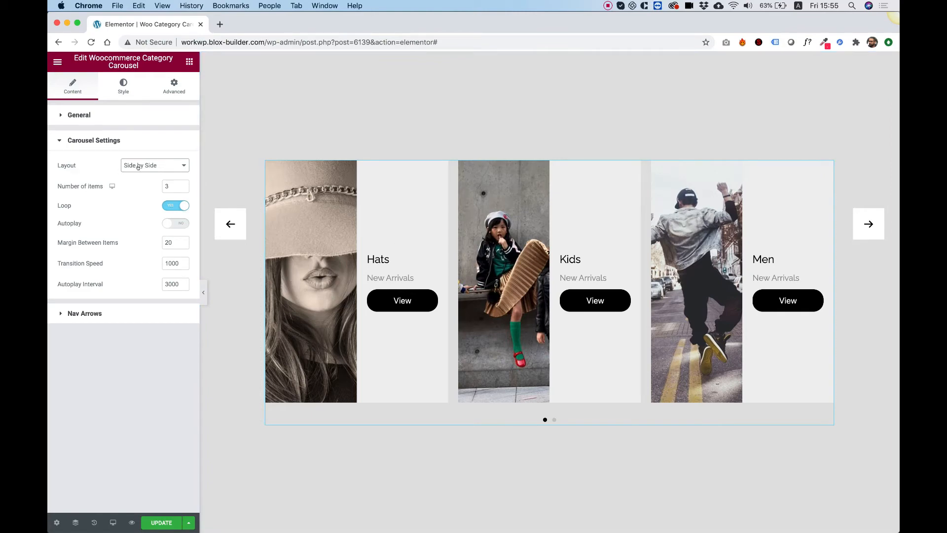
left_click(175, 185)
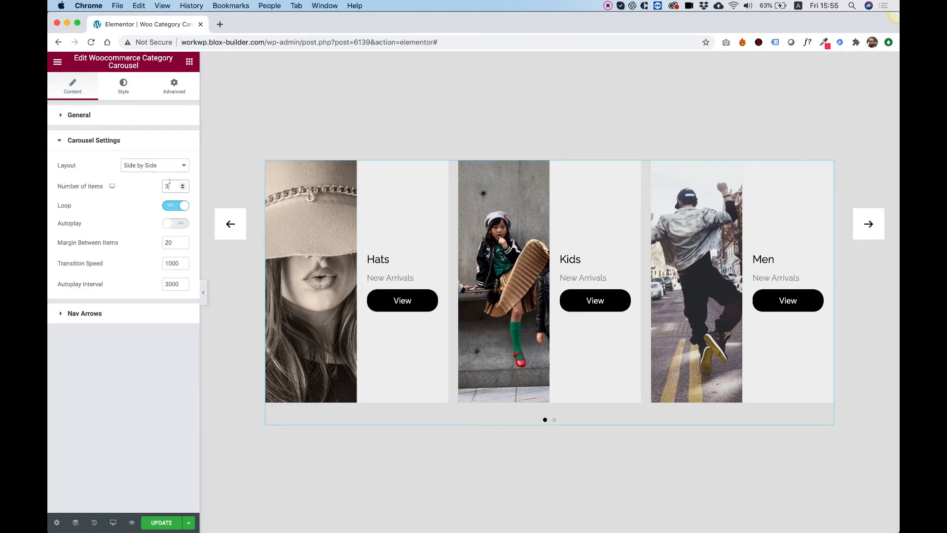
left_click(172, 185)
type("2")
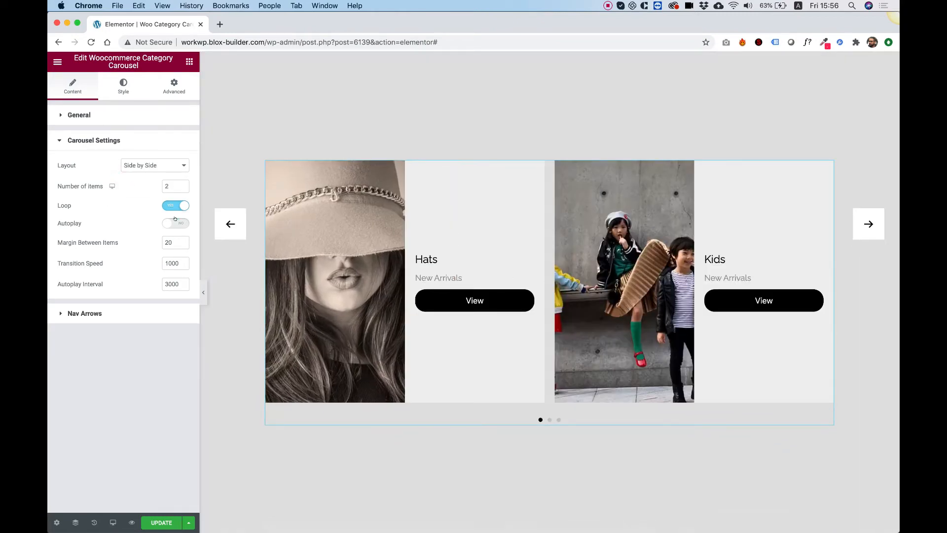
Set Margin Between Items to 50, testing Autoplay but leaving it off
left_click(175, 223)
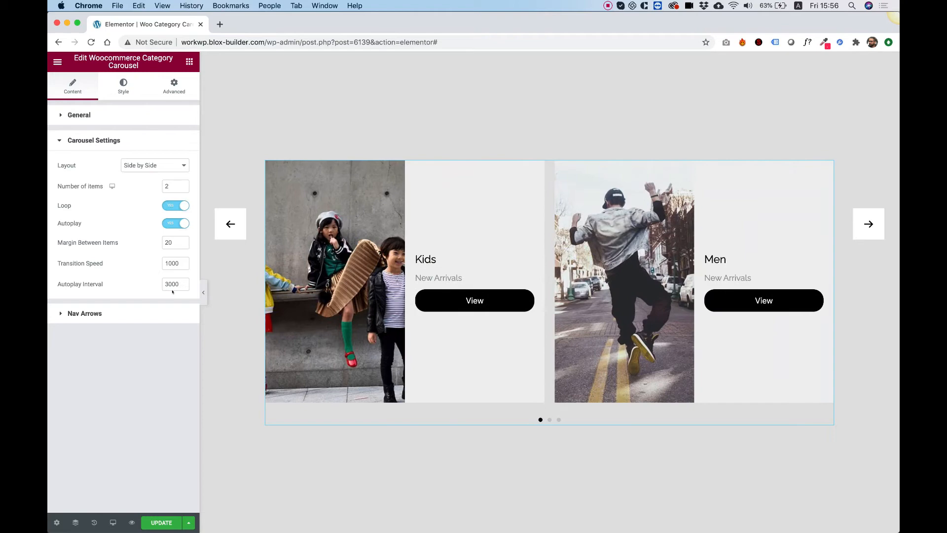
left_click(175, 263)
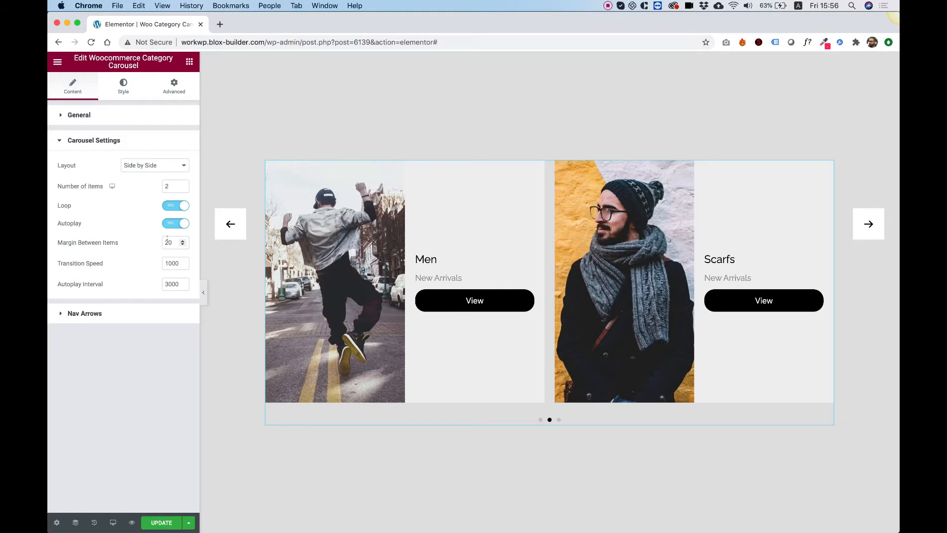
left_click(868, 224)
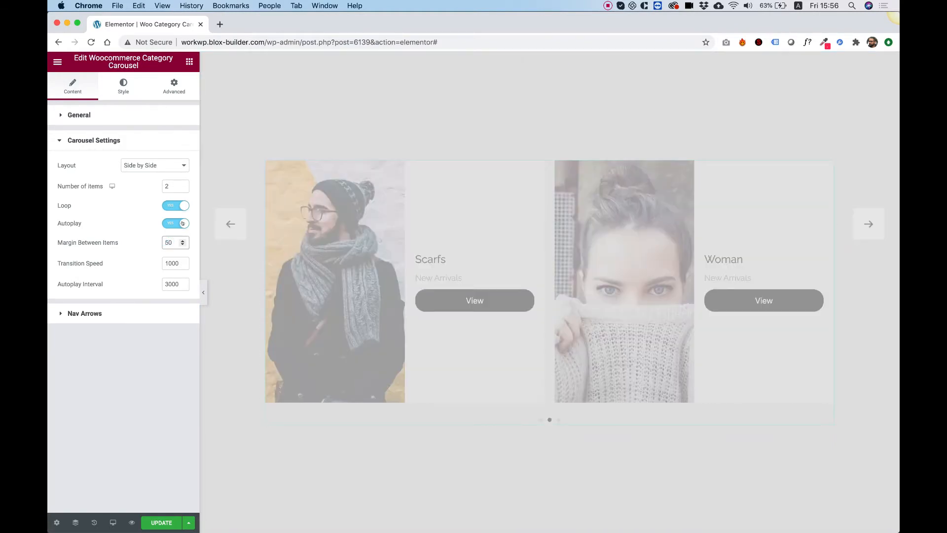
left_click(868, 224)
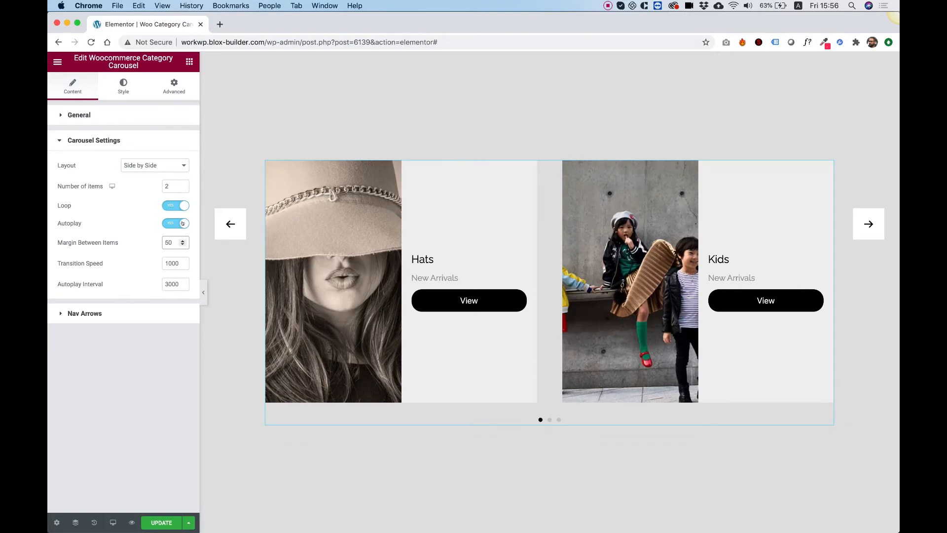
left_click(868, 224)
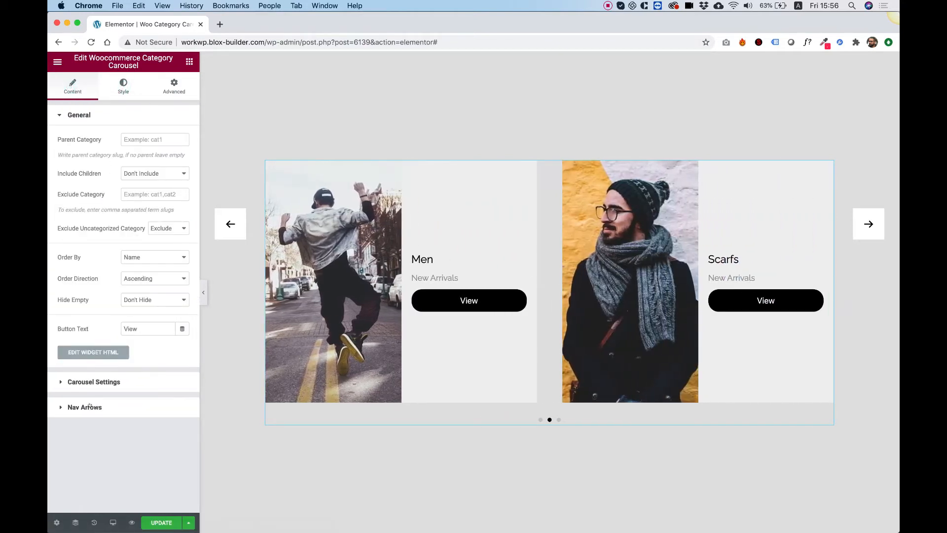
left_click(94, 381)
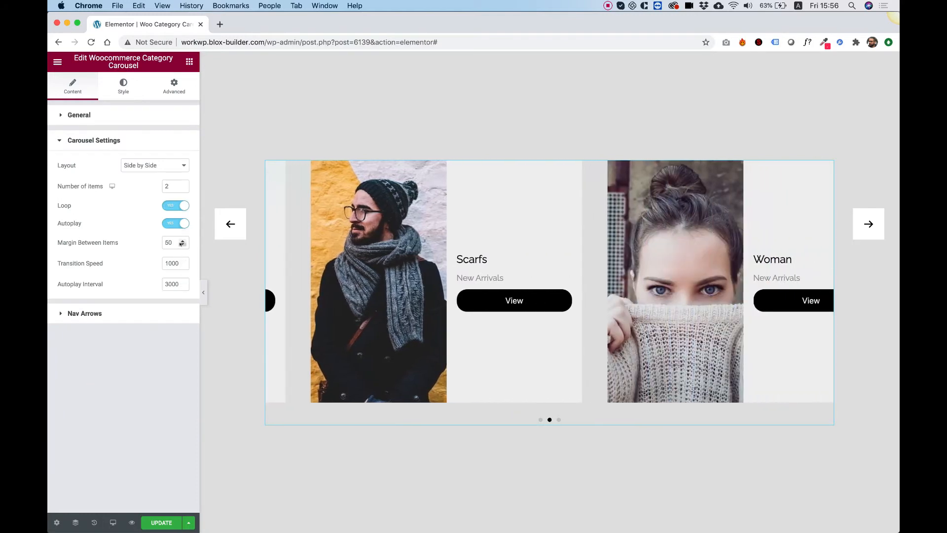
left_click(176, 223)
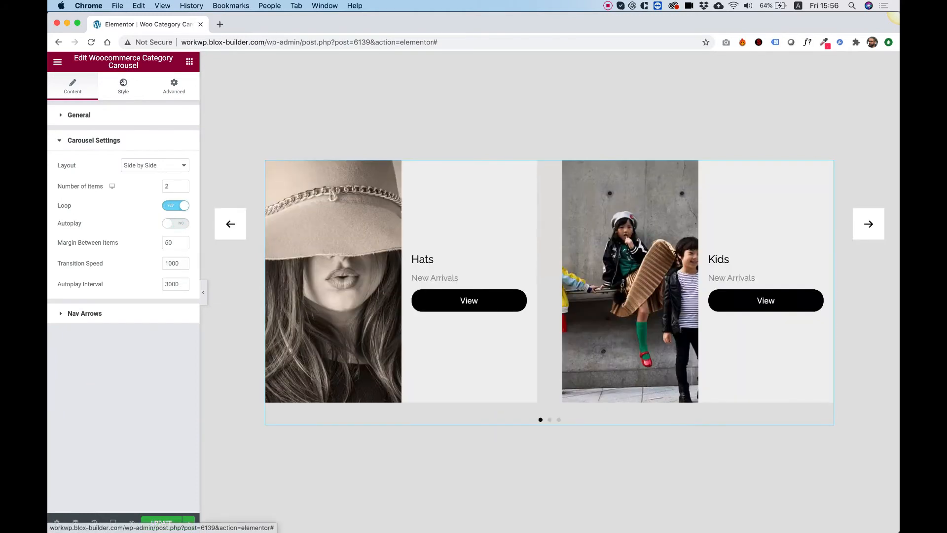
left_click(124, 86)
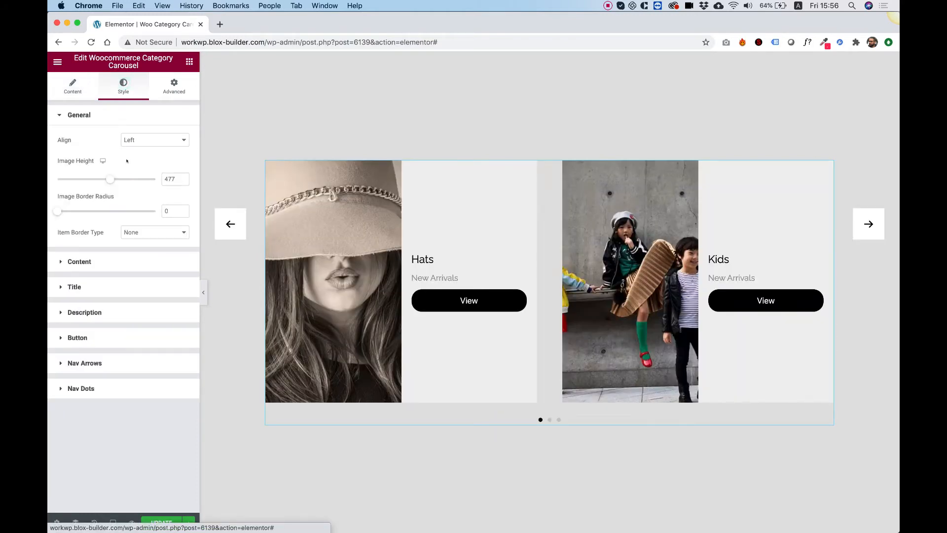
Shorten the images to 311, center the item text, and add a solid item border
left_click_drag(110, 178, 91, 178)
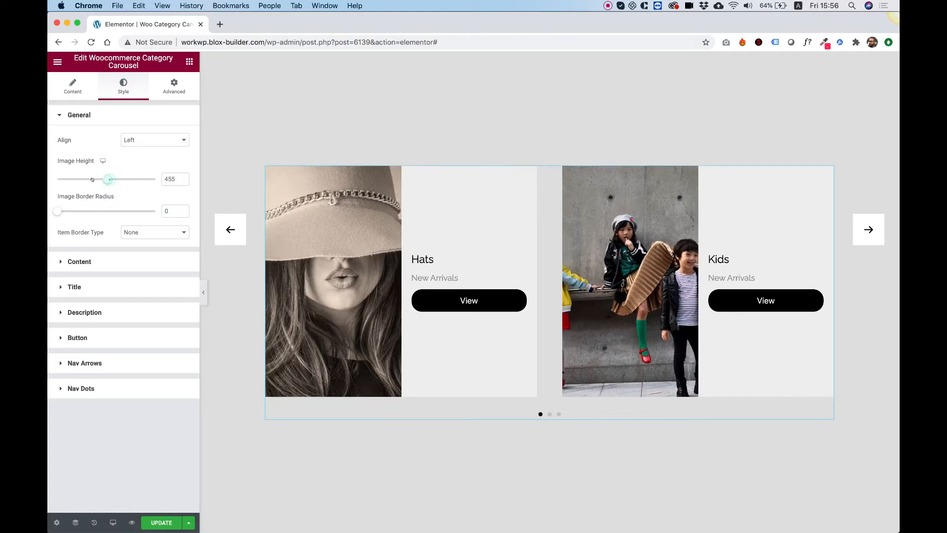
left_click(154, 139)
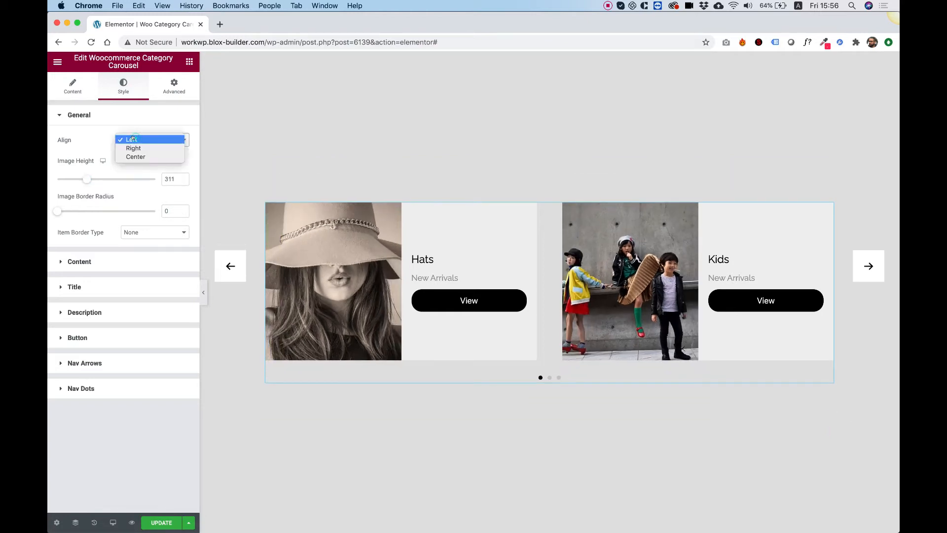
left_click(135, 156)
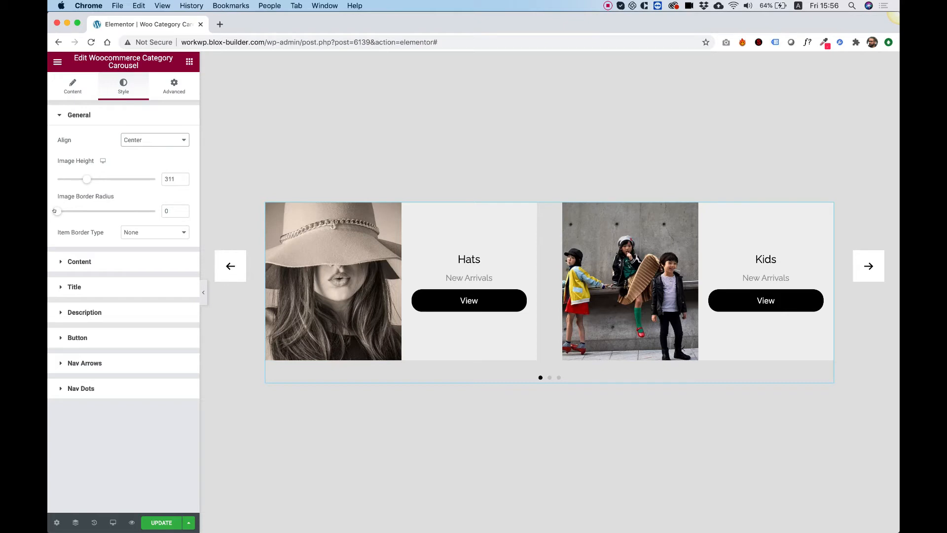
left_click_drag(56, 211, 77, 210)
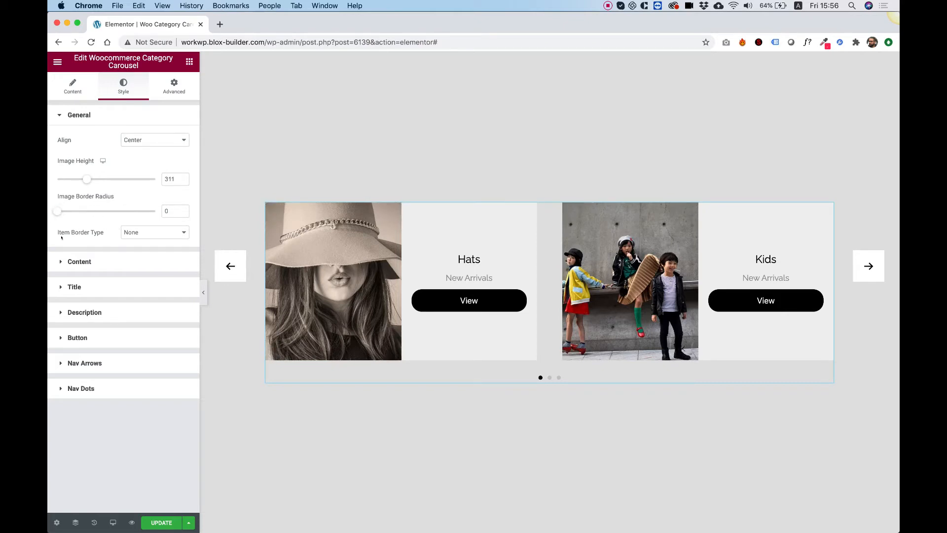
left_click(154, 232)
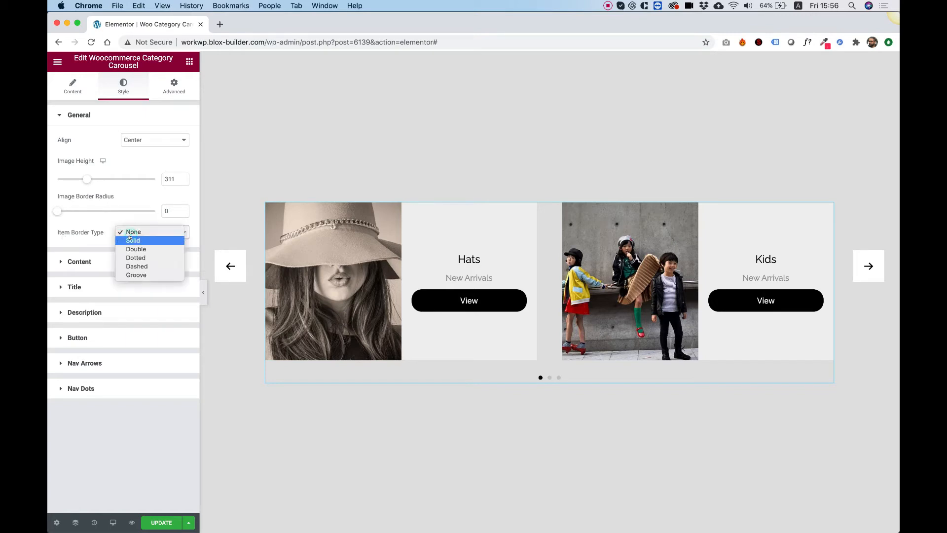
left_click(132, 239)
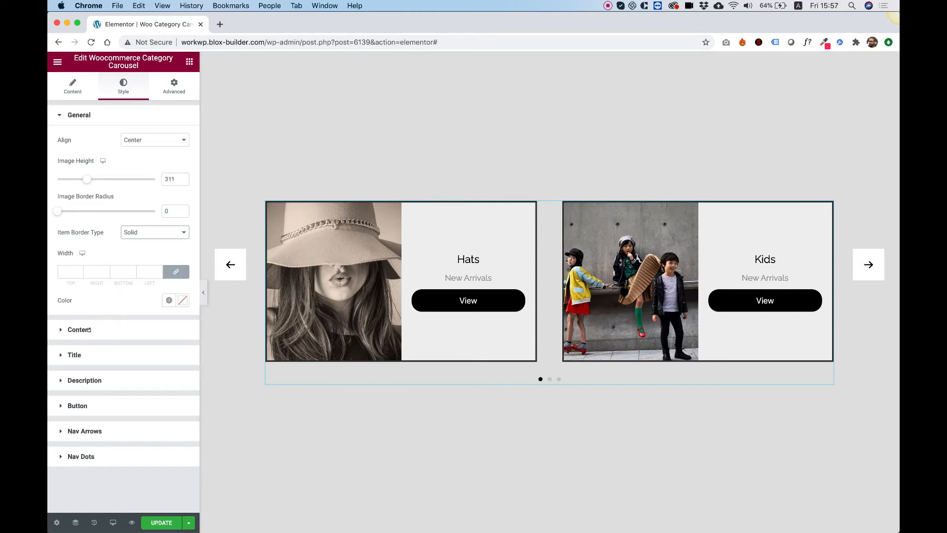
Set the Content Background Color of the carousel items to white
left_click(79, 329)
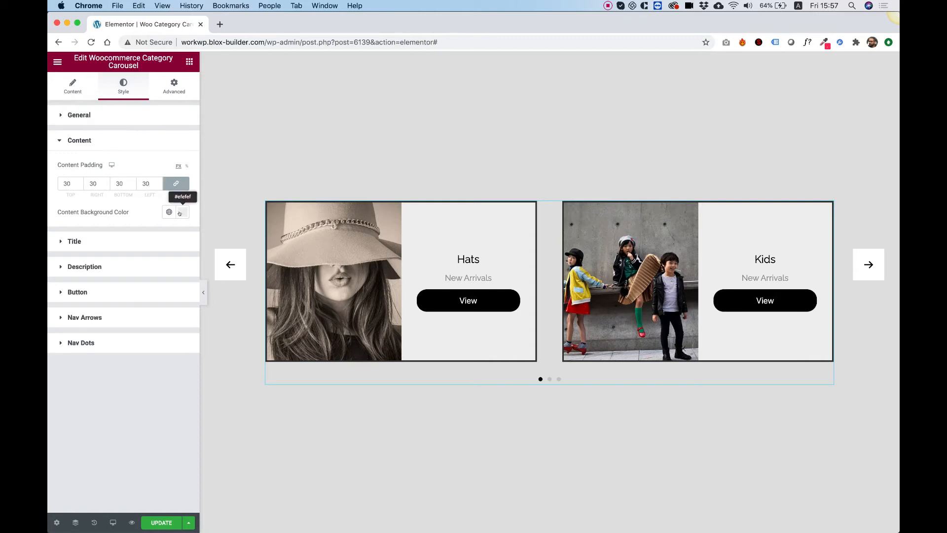
left_click(169, 212)
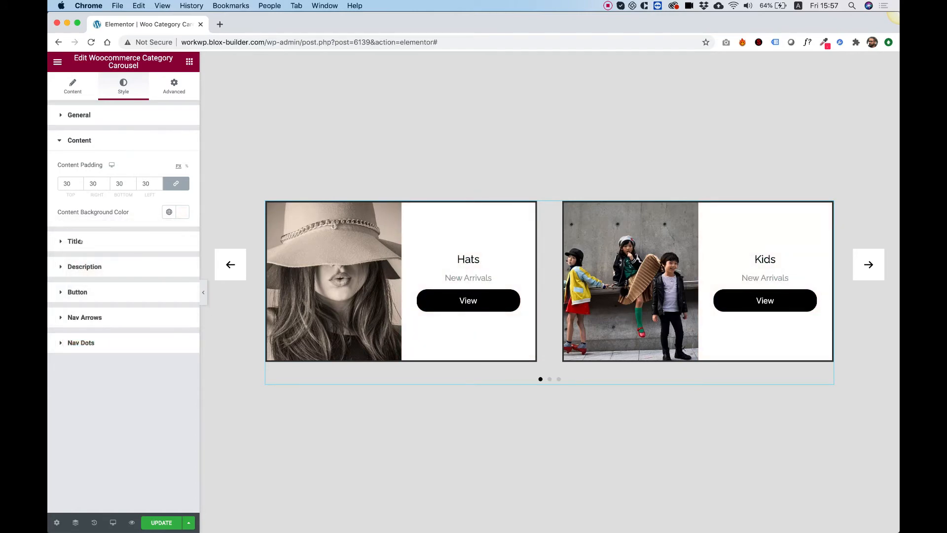
Toggle titles and descriptions off and back on, keeping both visible with adjusted spacing
left_click(75, 241)
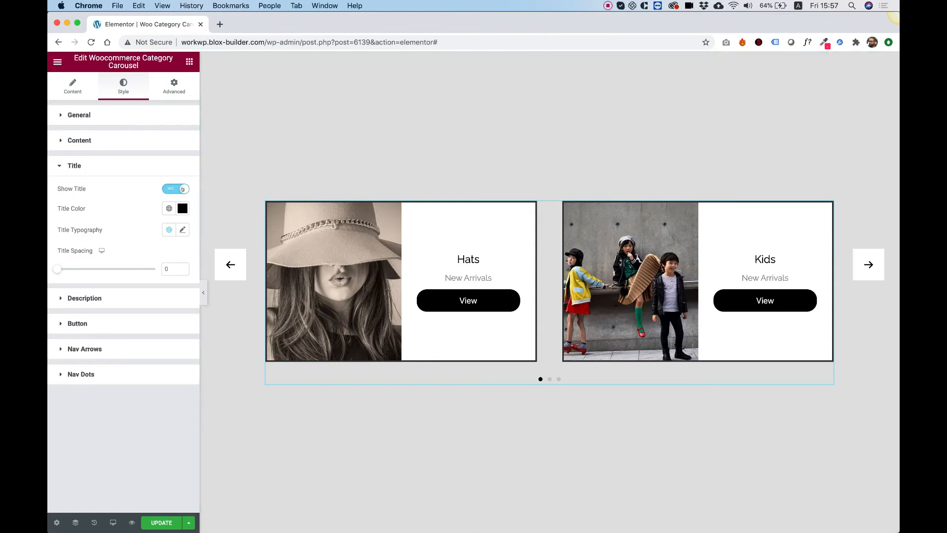
left_click(175, 188)
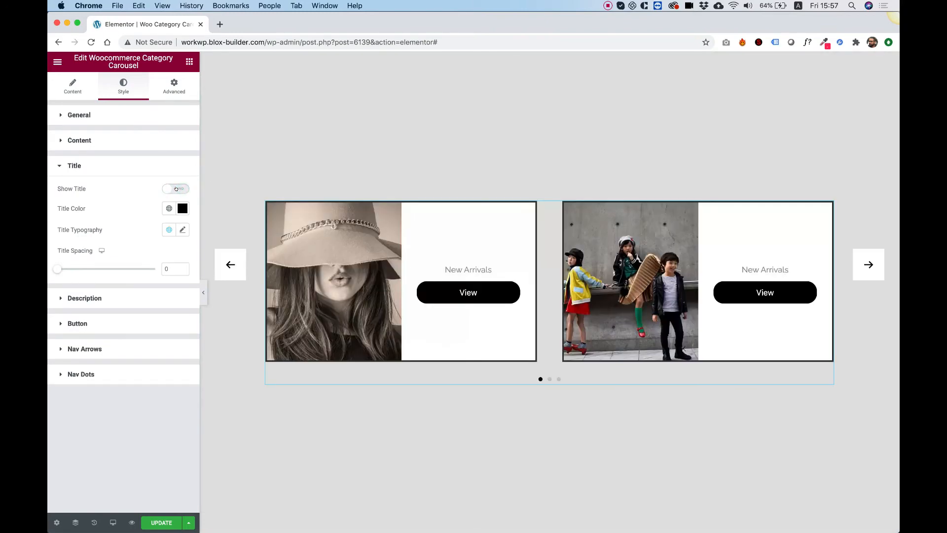
left_click(175, 189)
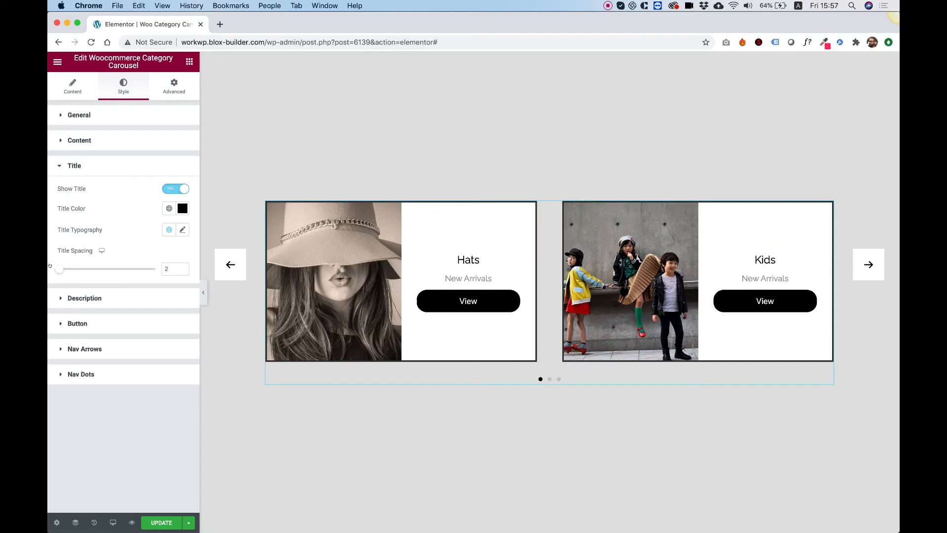
left_click(84, 298)
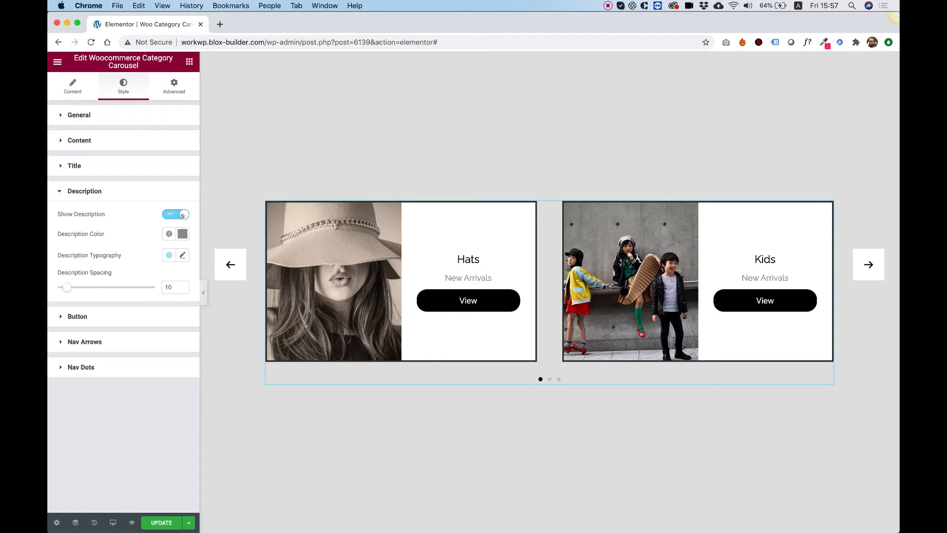
left_click(175, 213)
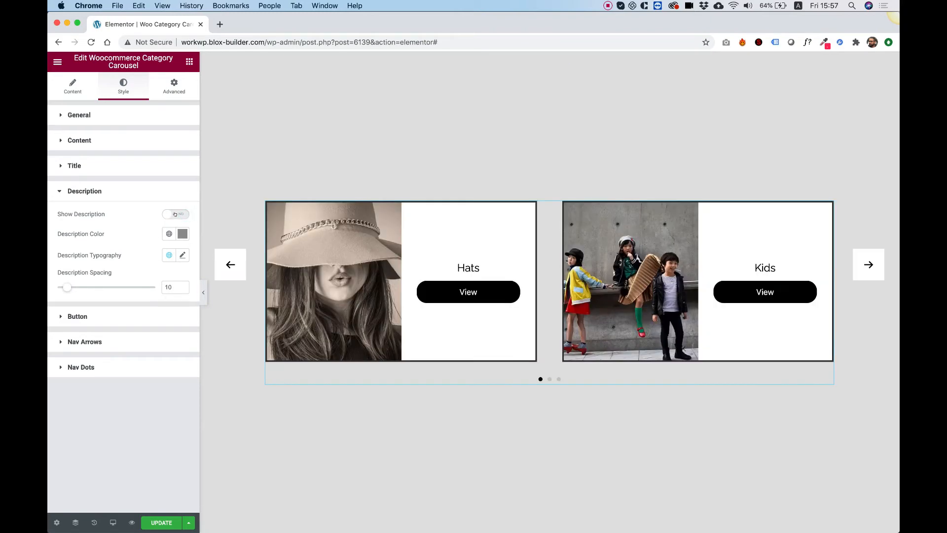
left_click(175, 213)
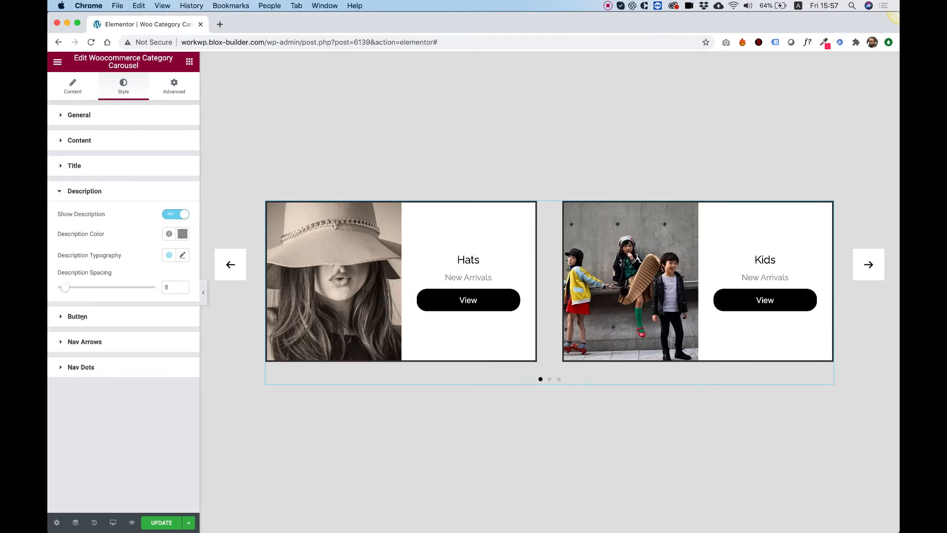
Hide and re-show the View buttons, then scroll to the button style and padding options
left_click(78, 316)
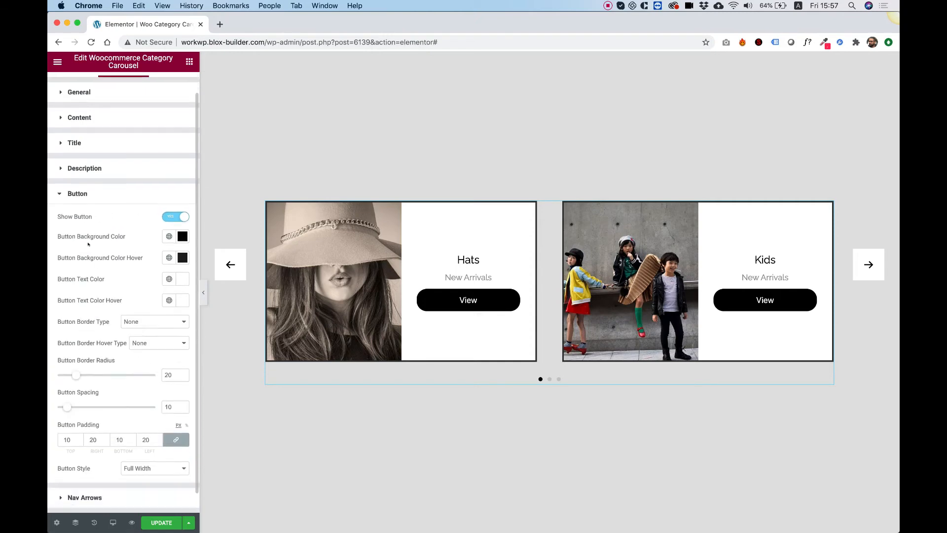
left_click(175, 216)
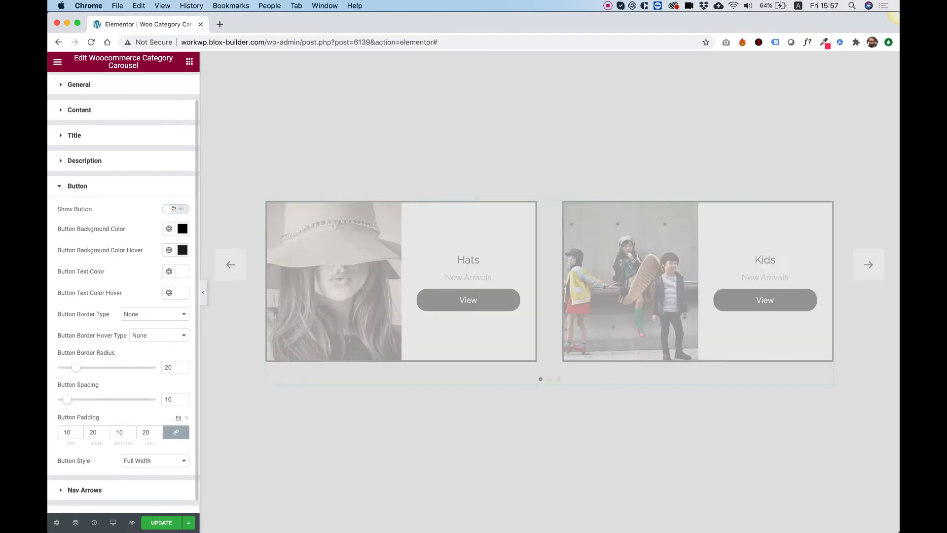
left_click(176, 209)
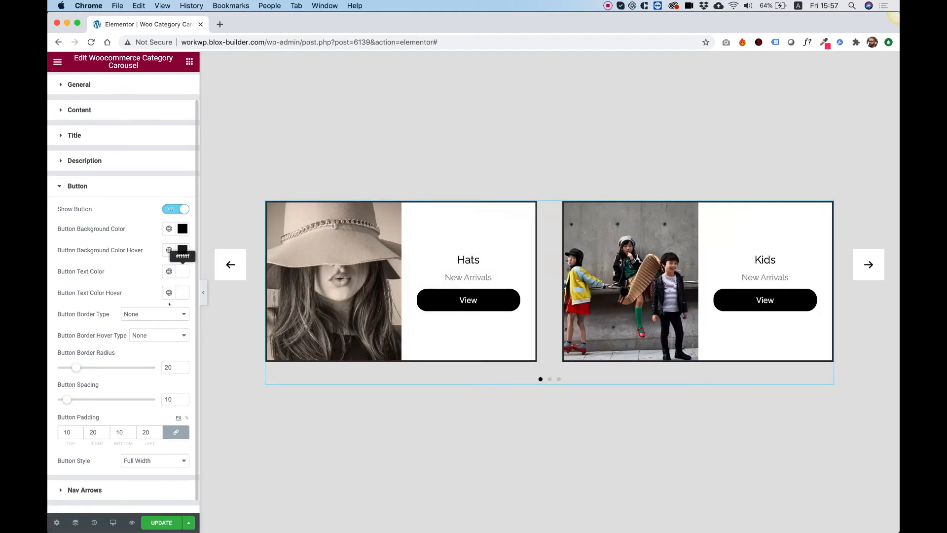
scroll("down", 3)
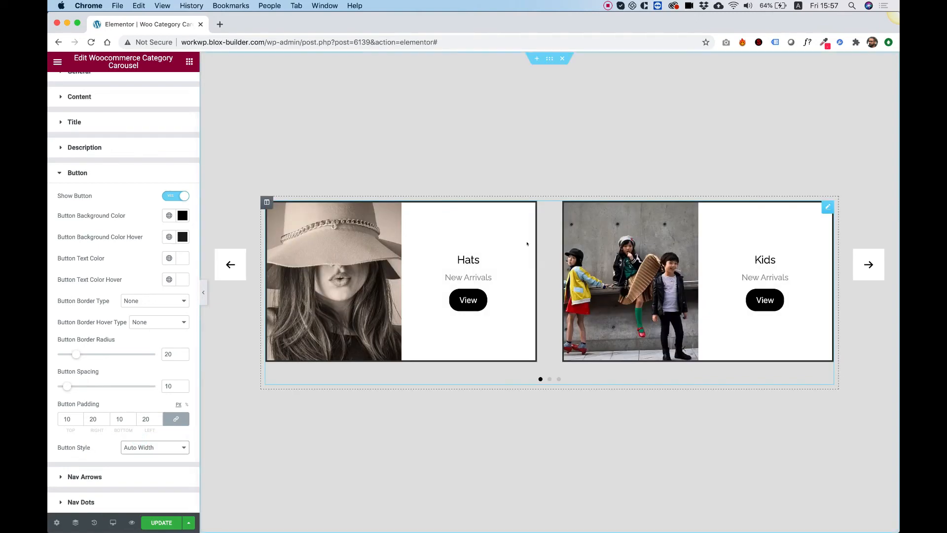
mouse_move(496, 320)
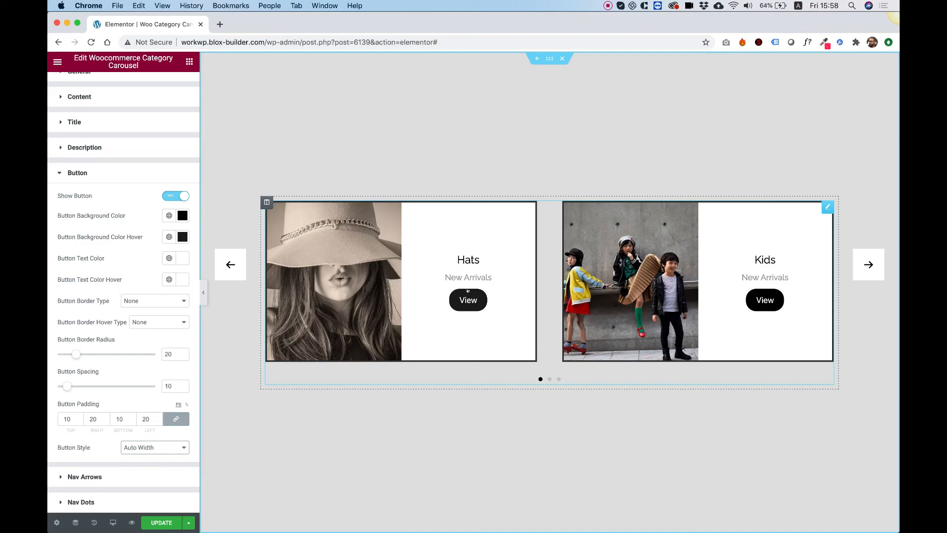
mouse_move(468, 299)
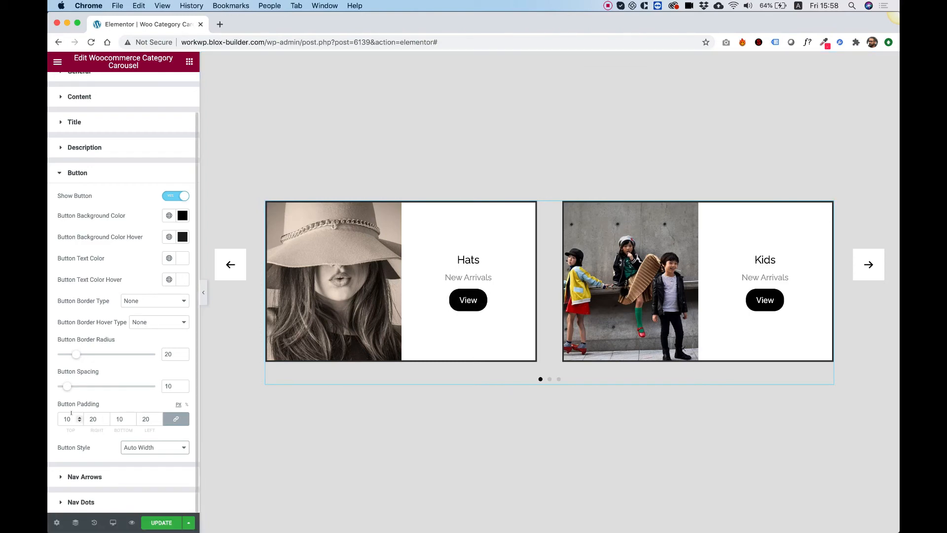
mouse_move(175, 419)
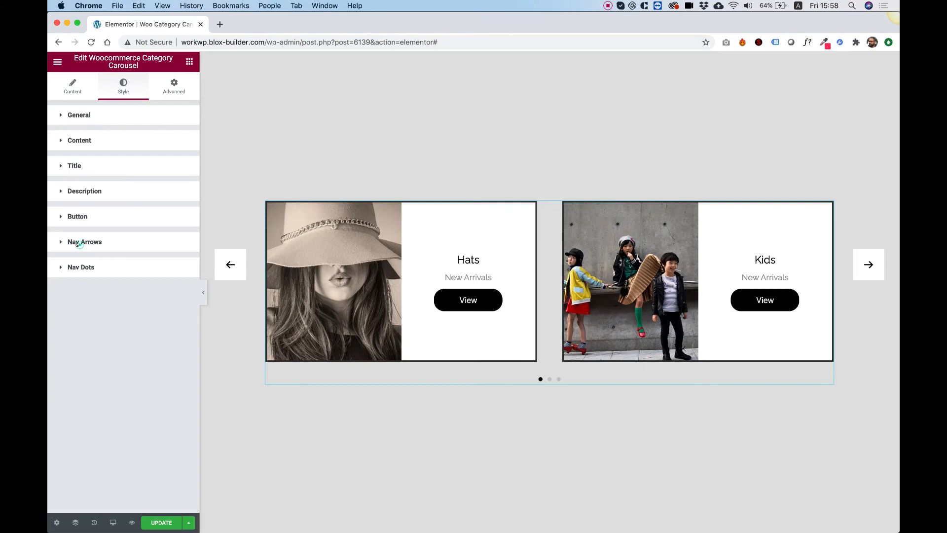
Set the nav arrows to position 134 and radius 94 for round, lower arrows
left_click(85, 241)
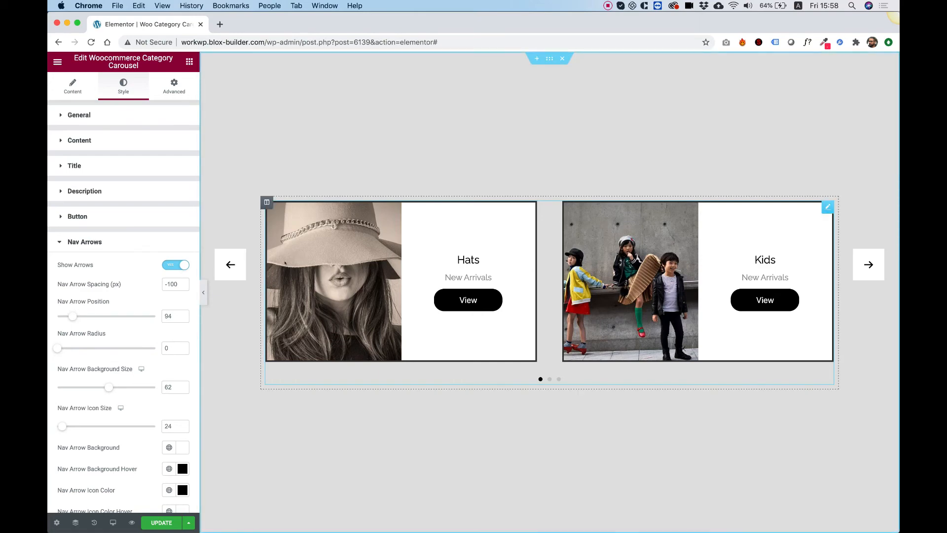
mouse_move(230, 264)
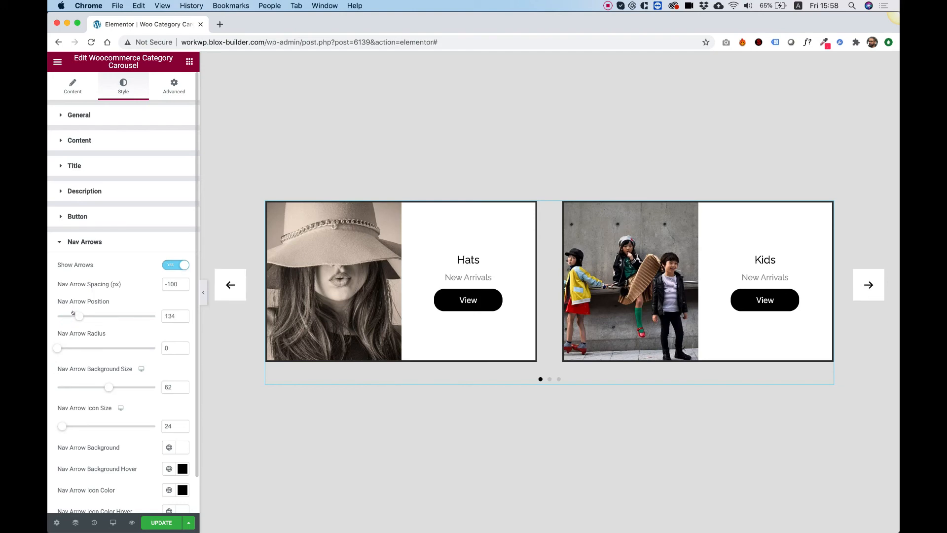
mouse_move(53, 347)
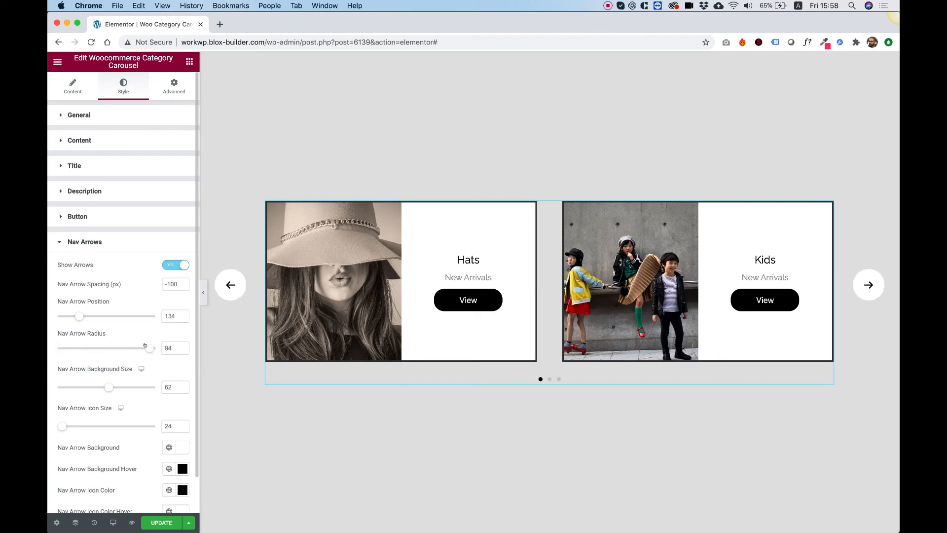
scroll("down", 3)
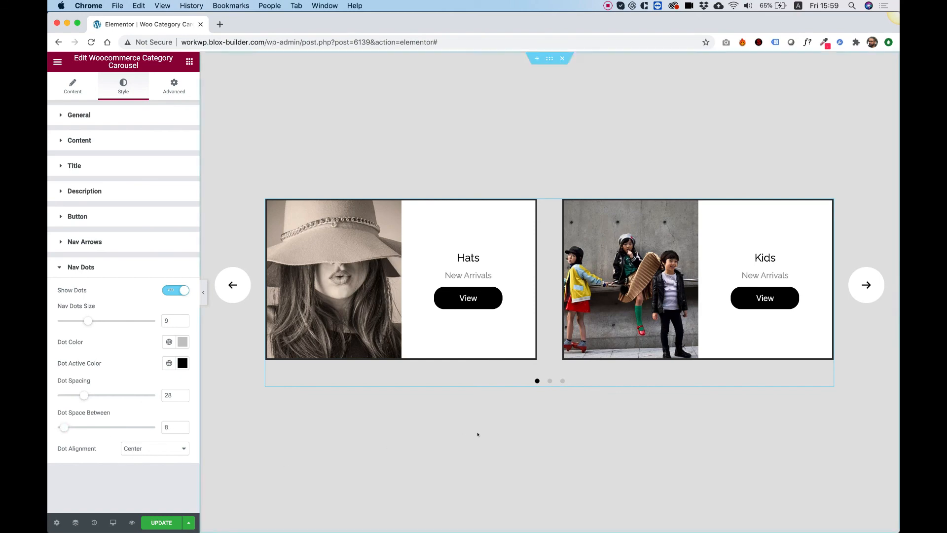
Advance the carousel to show the Woman and Hats cards
left_click(232, 285)
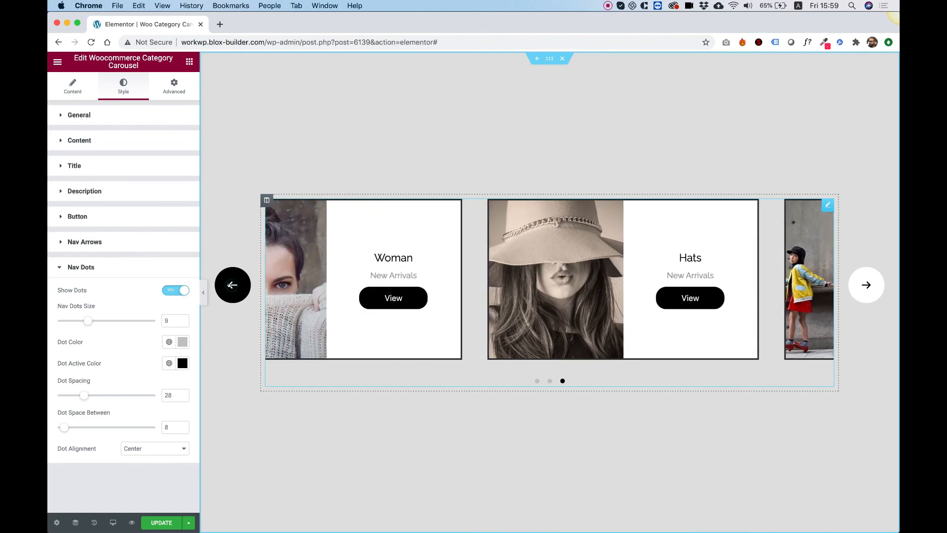